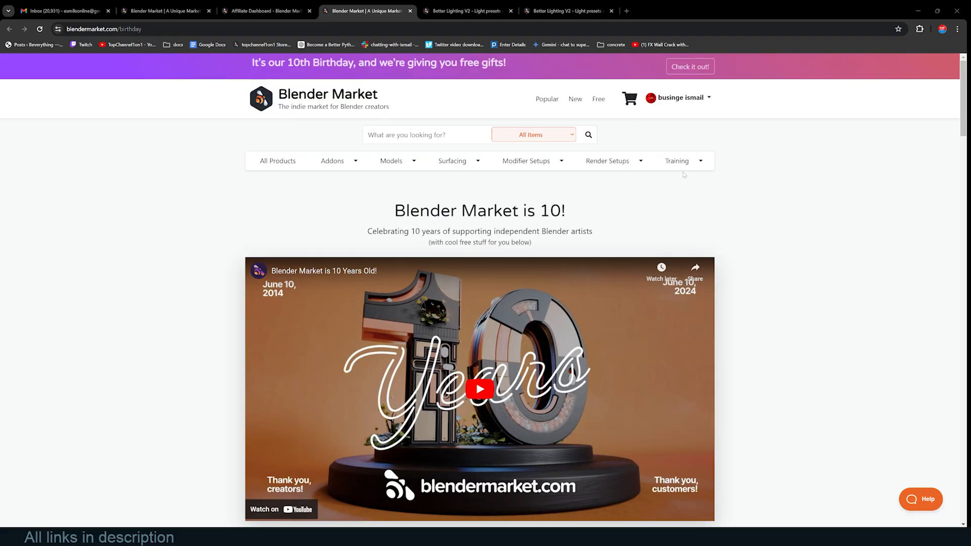
- Browse down the Better Lighting V2 page and bring up the menu on the 2023 Bundle banner link
scroll(down, 3)
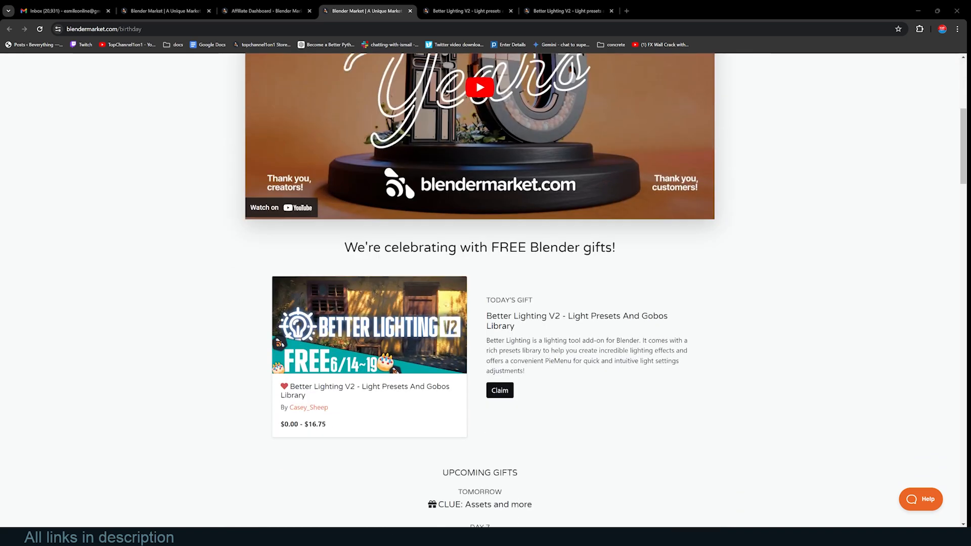
scroll(down, 3)
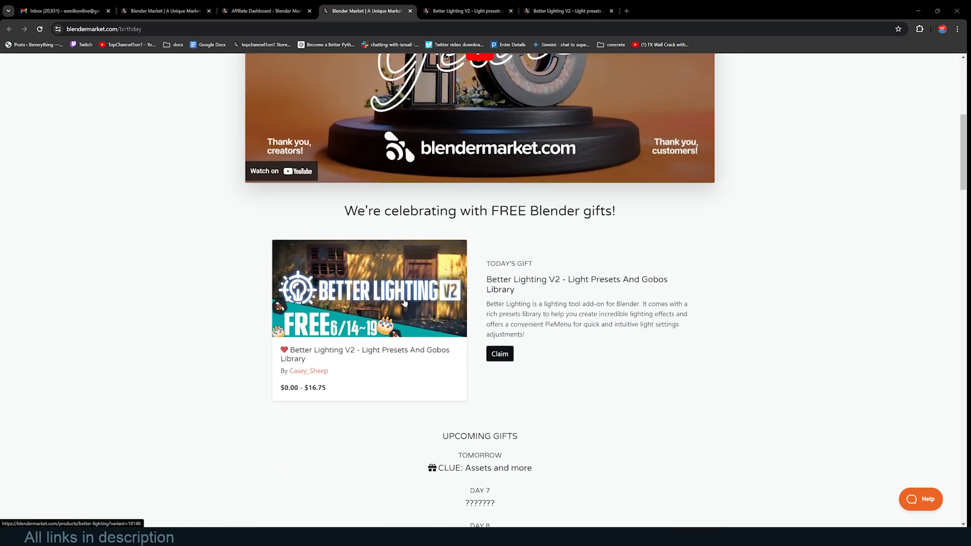
mouse_move(511, 78)
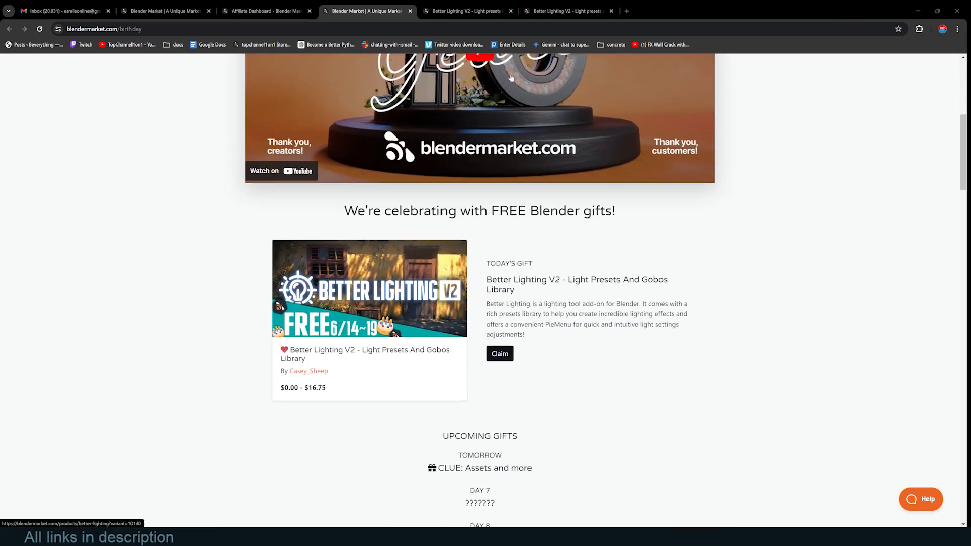
scroll(down, 3)
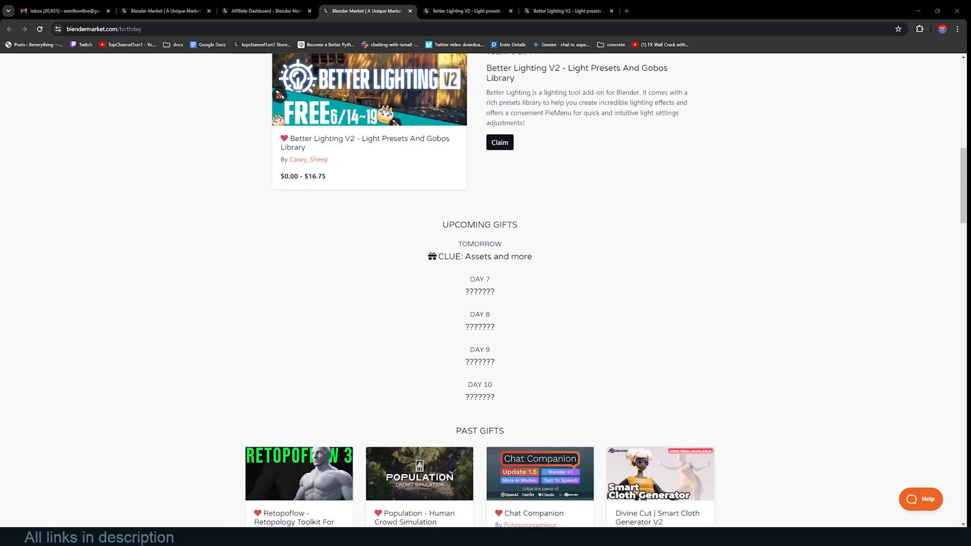
mouse_move(551, 249)
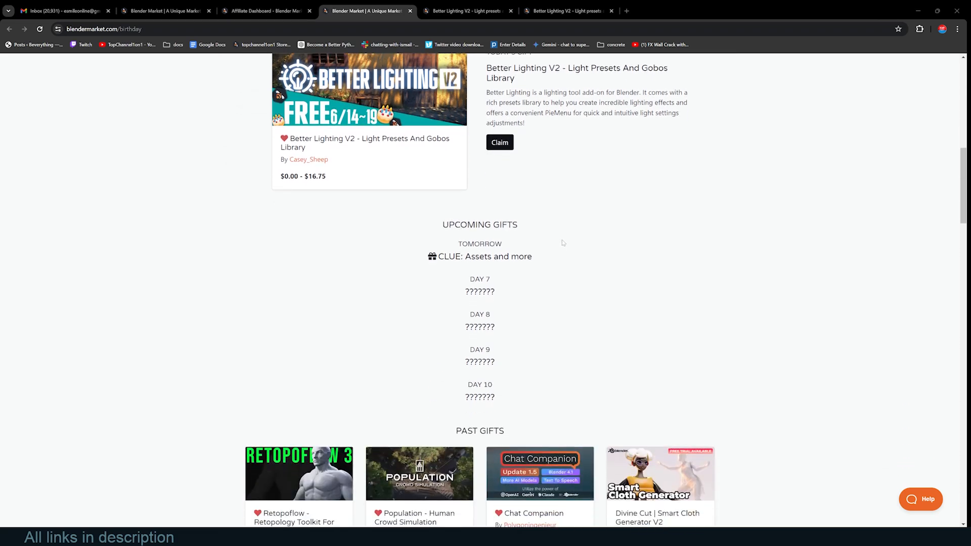
scroll(down, 3)
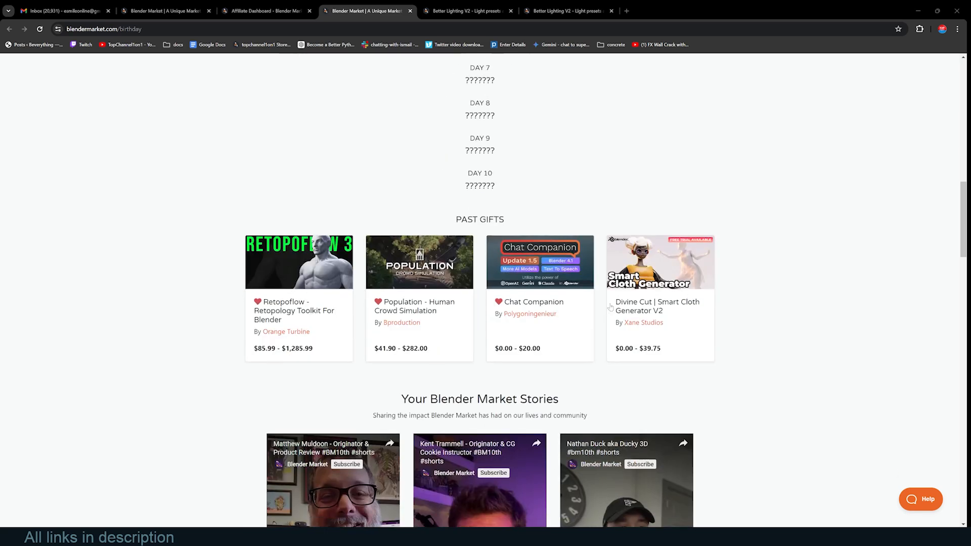
mouse_move(698, 309)
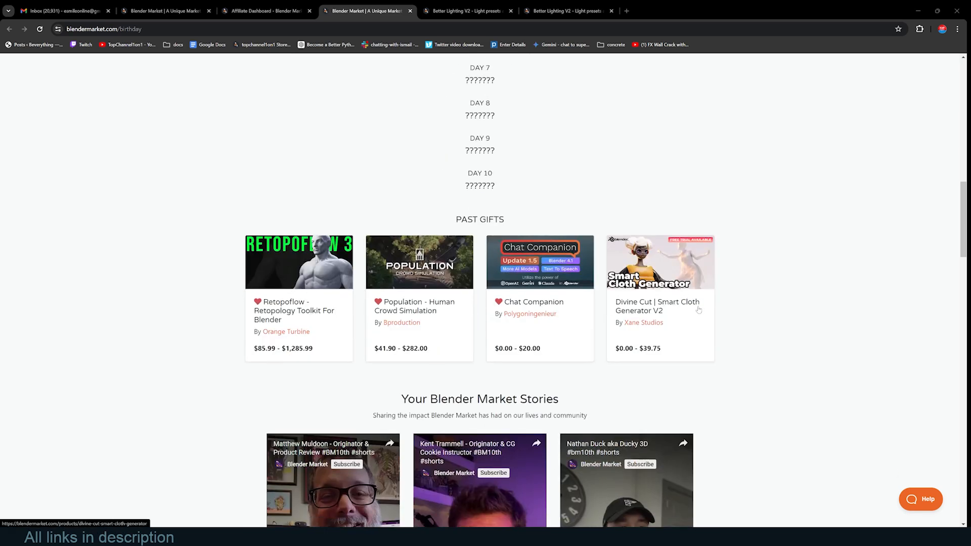
mouse_move(415, 304)
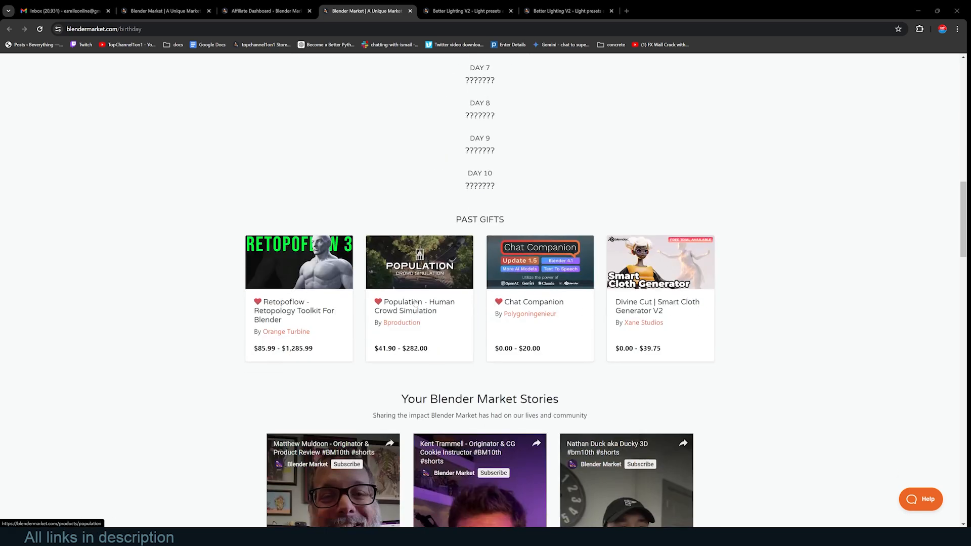
scroll(up, 3)
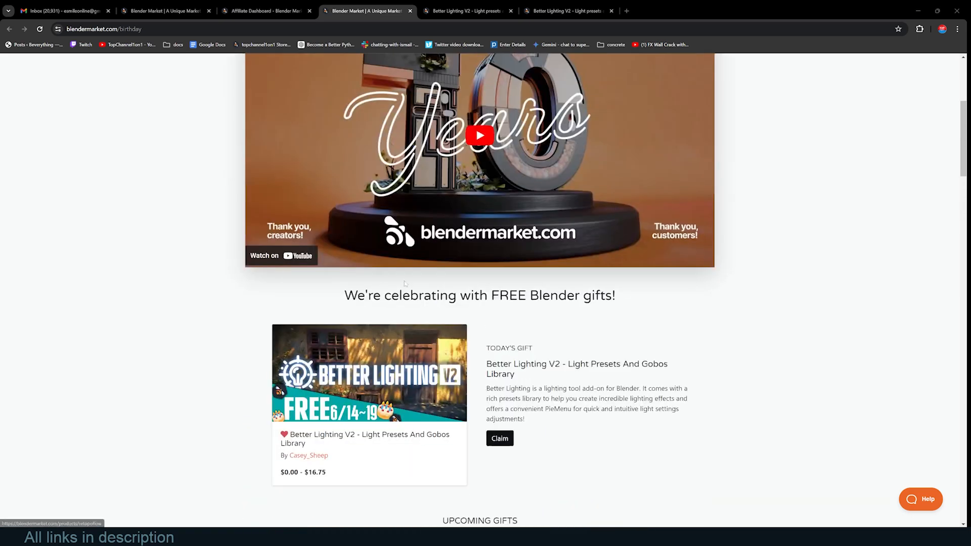
scroll(down, 3)
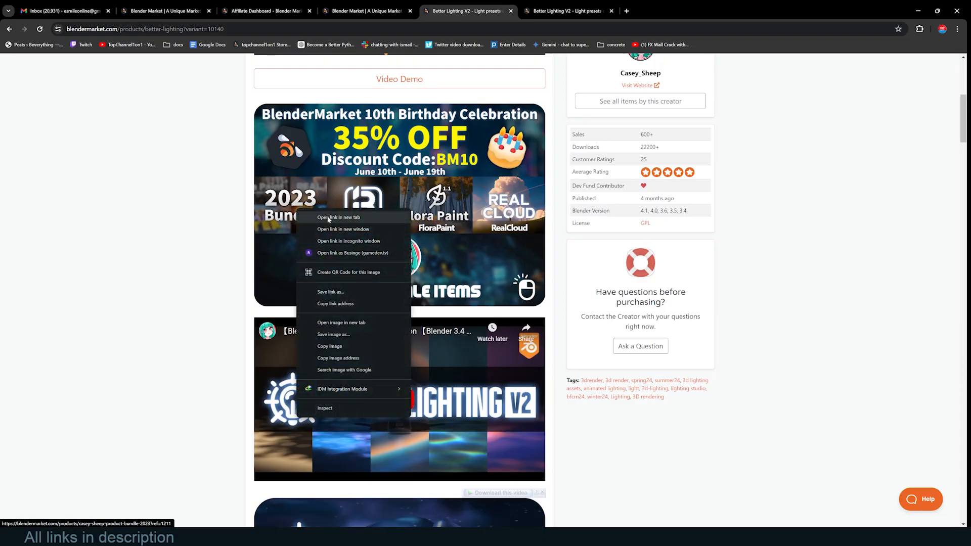
click(338, 218)
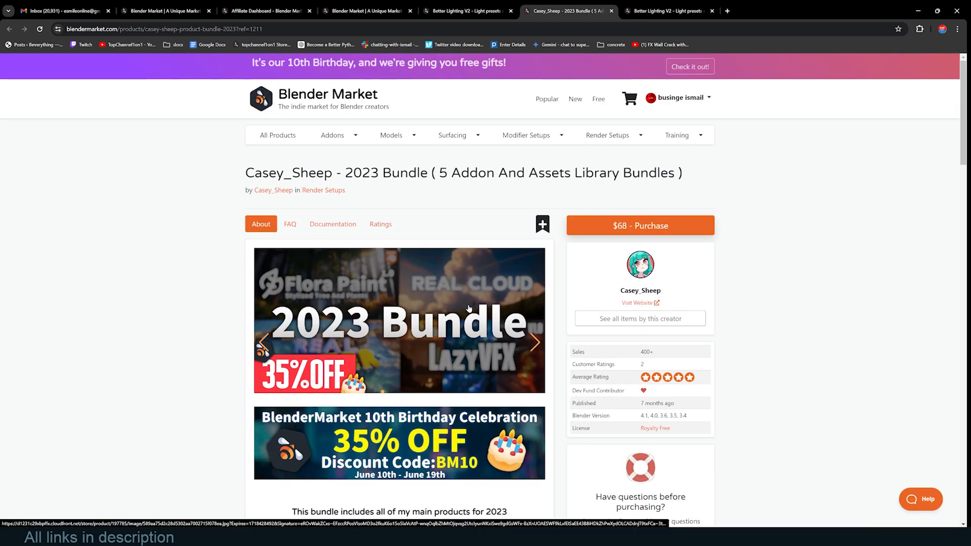
- Open Casey_Sheep's 2023 Bundle link in a new tab and watch its demo video
click(534, 343)
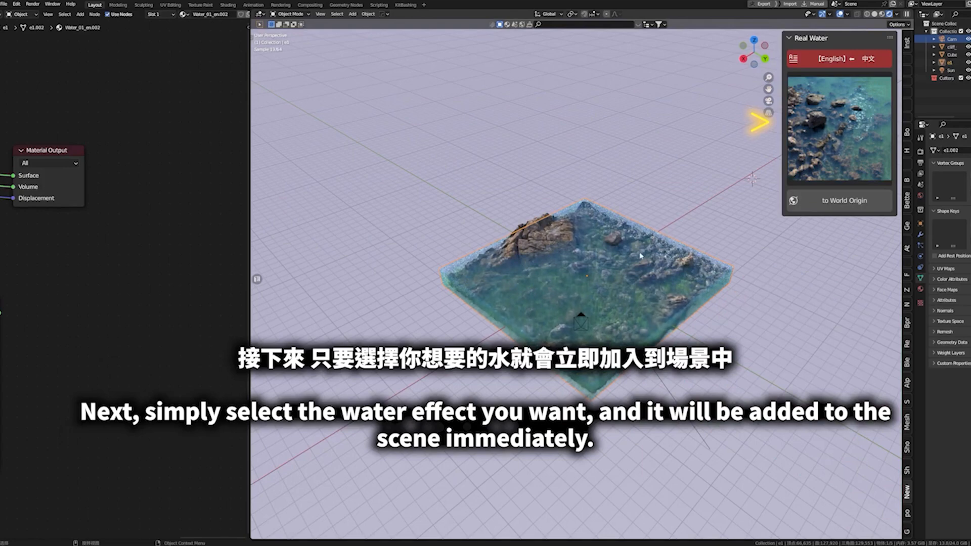
- Go to the Geo Sign - Signs Generator page, priced $12.75 at 35% off
click(838, 201)
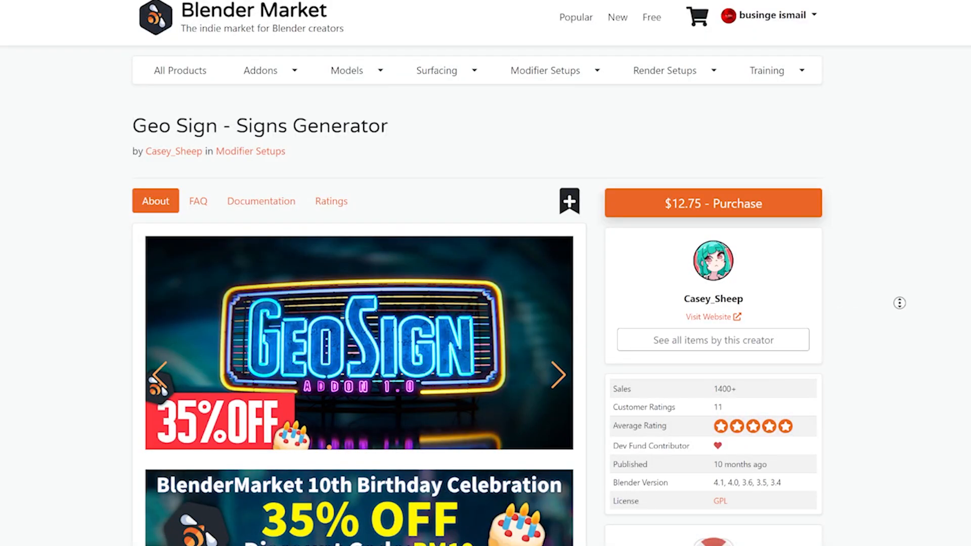
- Scroll through the Geo Sign feature list before returning to the 2023 Bundle tab
scroll(down, 3)
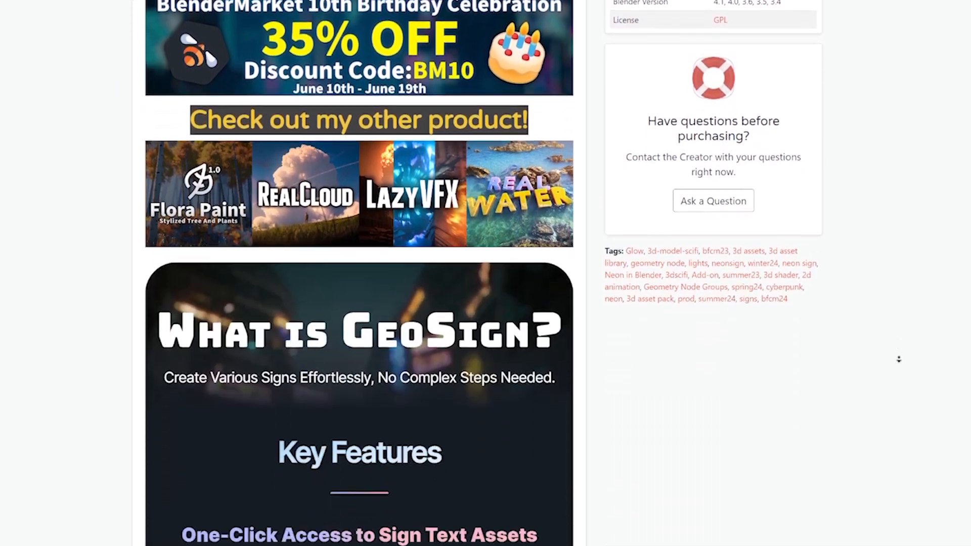
scroll(down, 3)
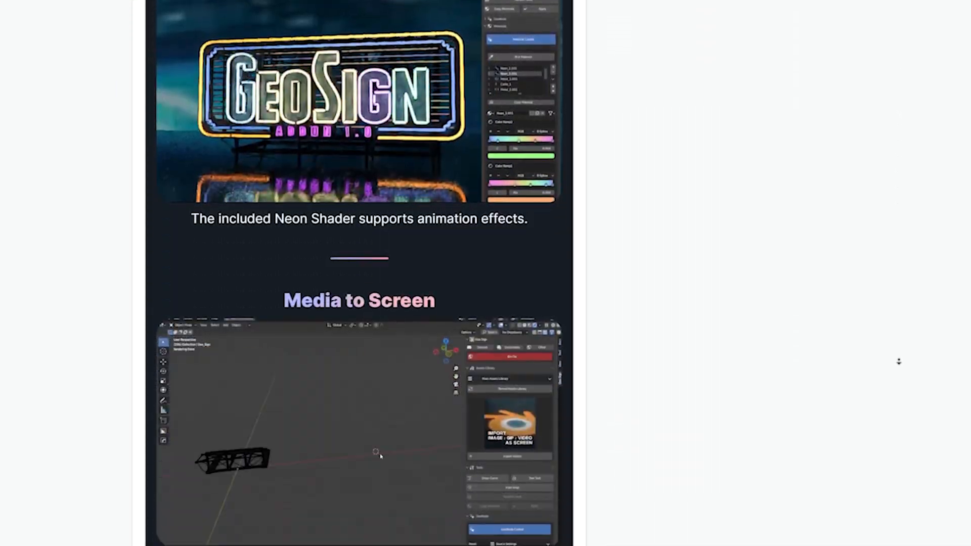
scroll(down, 3)
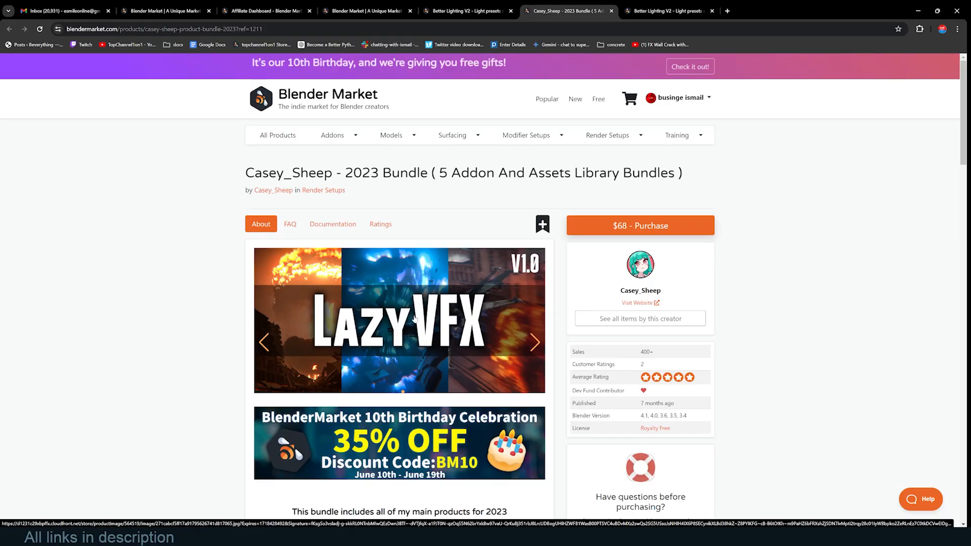
- Advance the 2023 Bundle preview carousel twice and skim the included products
click(534, 342)
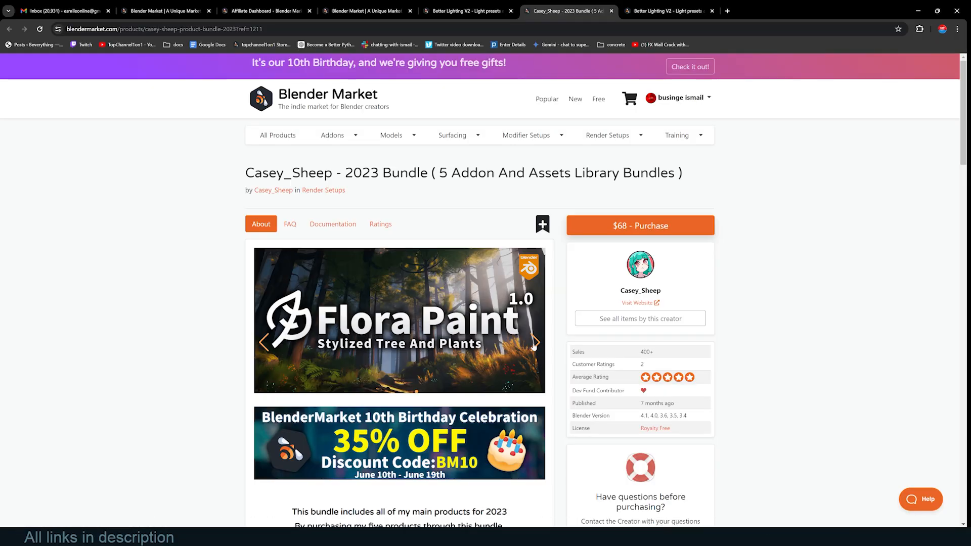
click(534, 343)
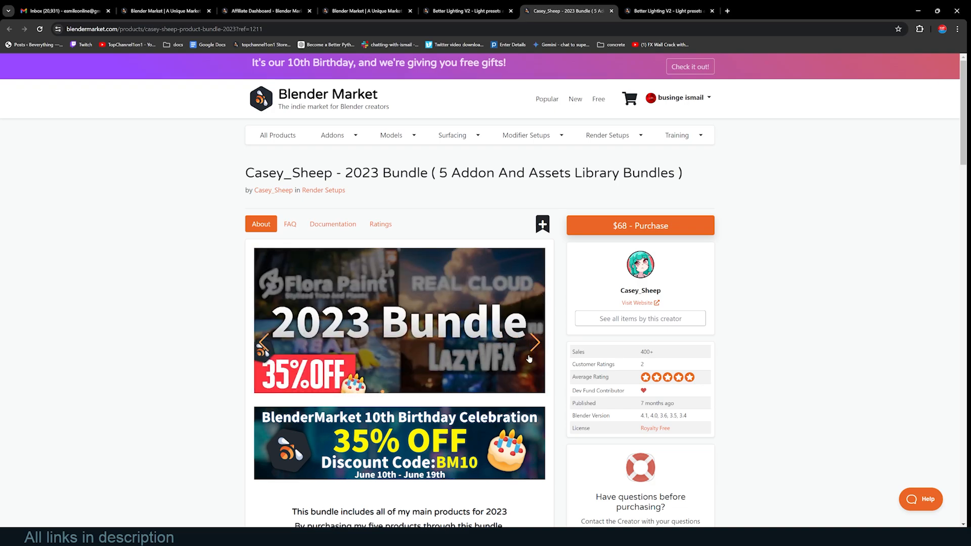
scroll(down, 3)
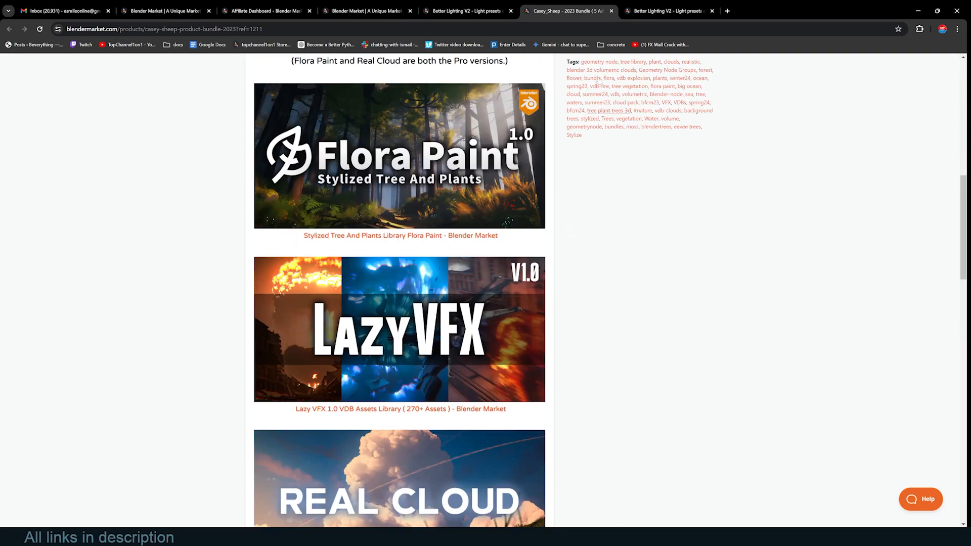
scroll(up, 3)
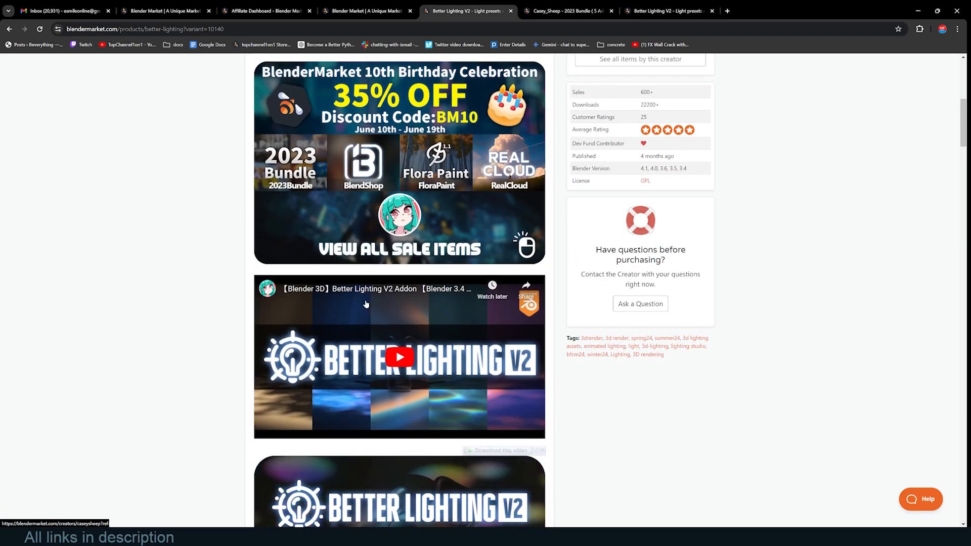
- Step through two Blendshop preview images, then scroll the birthday page's gift listings
scroll(up, 3)
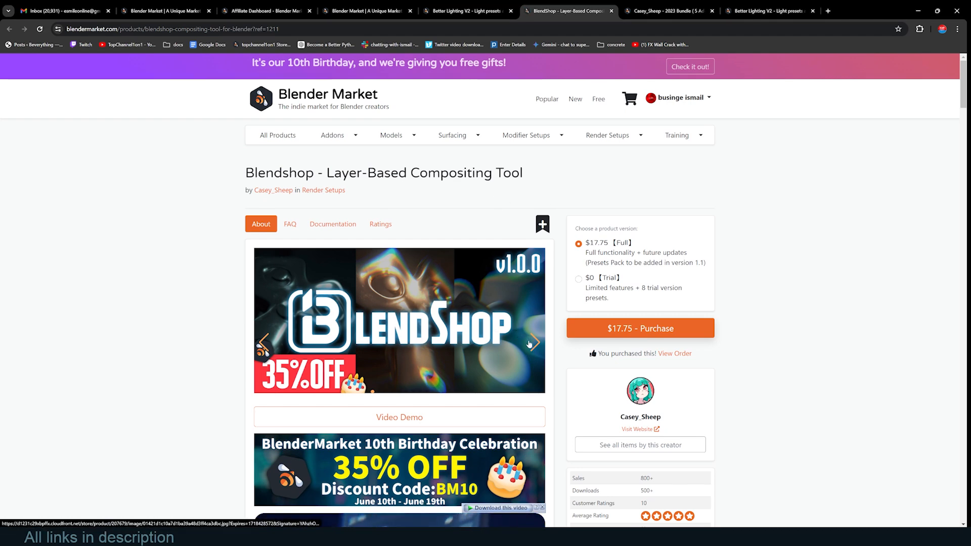
click(534, 344)
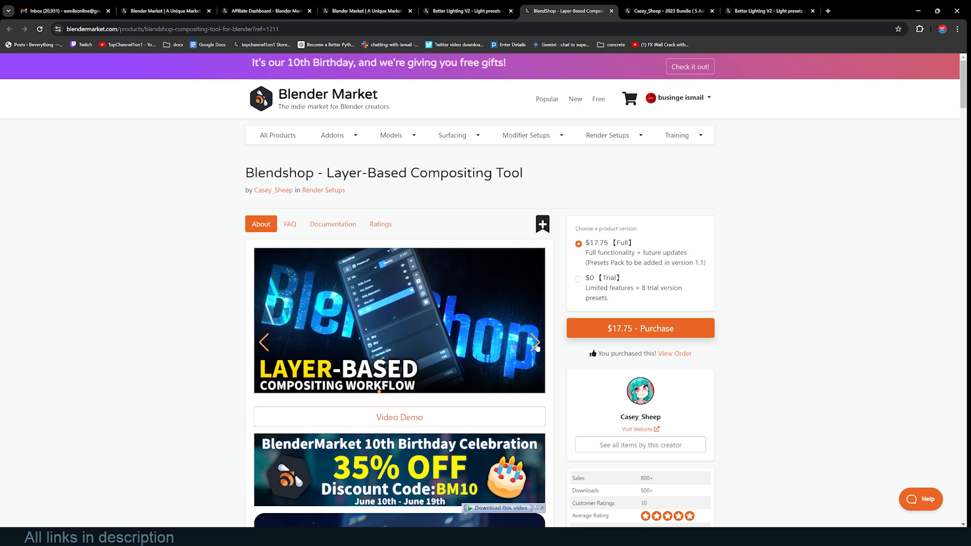
mouse_move(414, 359)
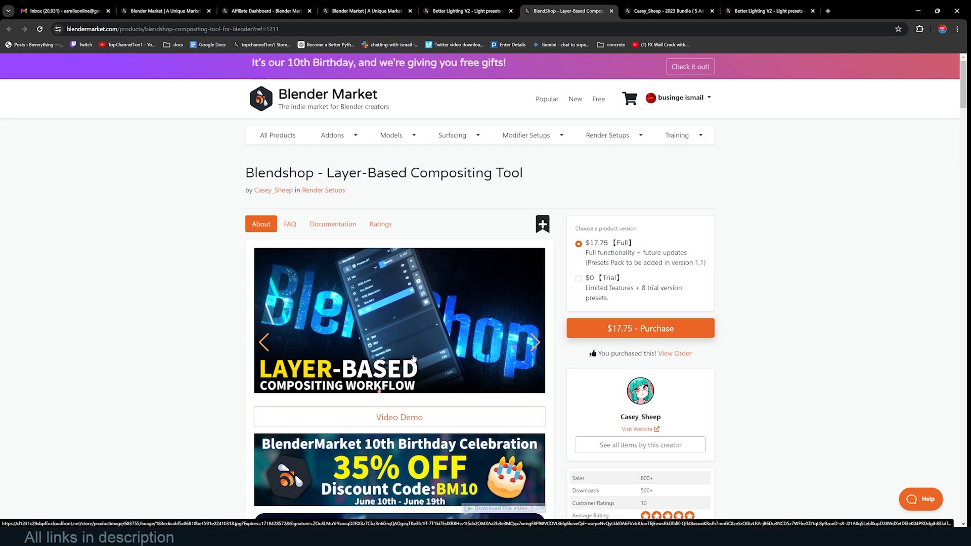
mouse_move(470, 317)
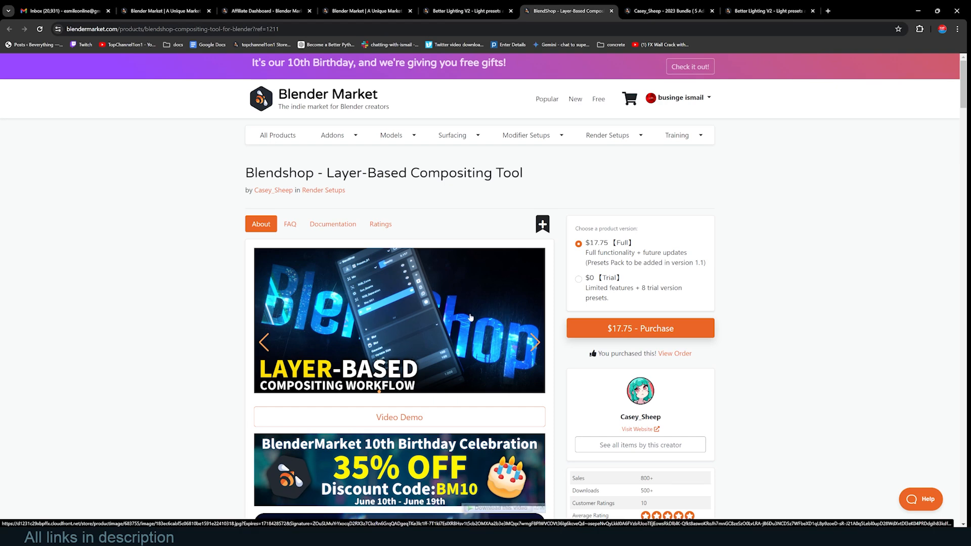
mouse_move(413, 325)
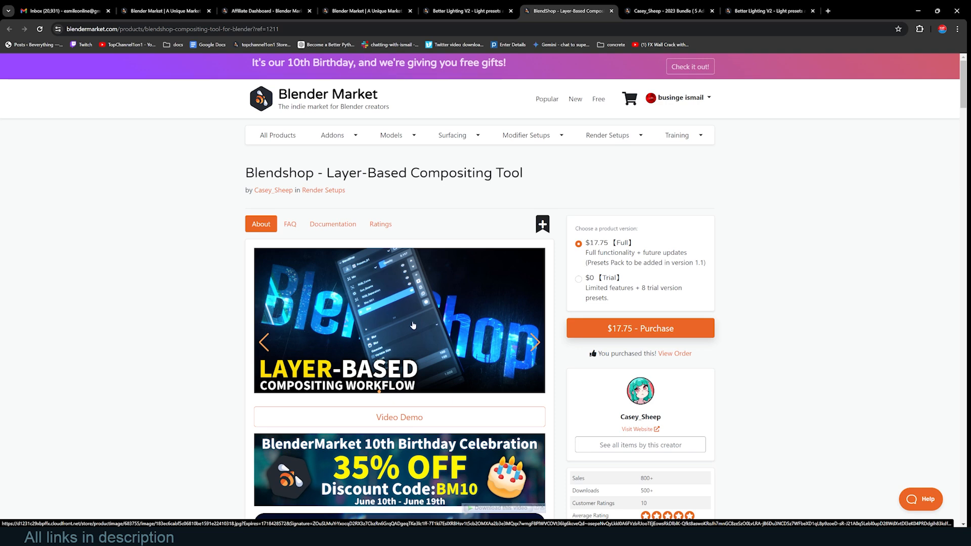
mouse_move(444, 320)
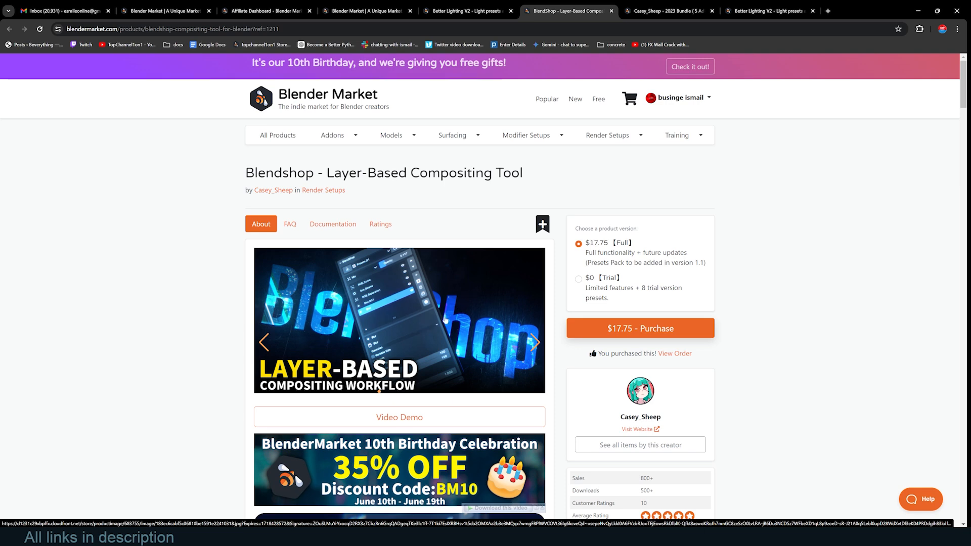
mouse_move(366, 303)
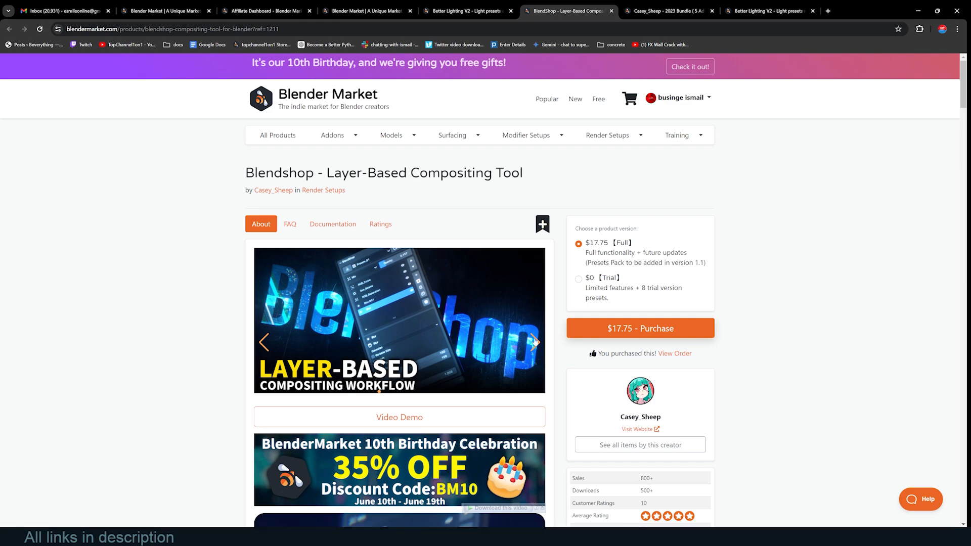
click(534, 342)
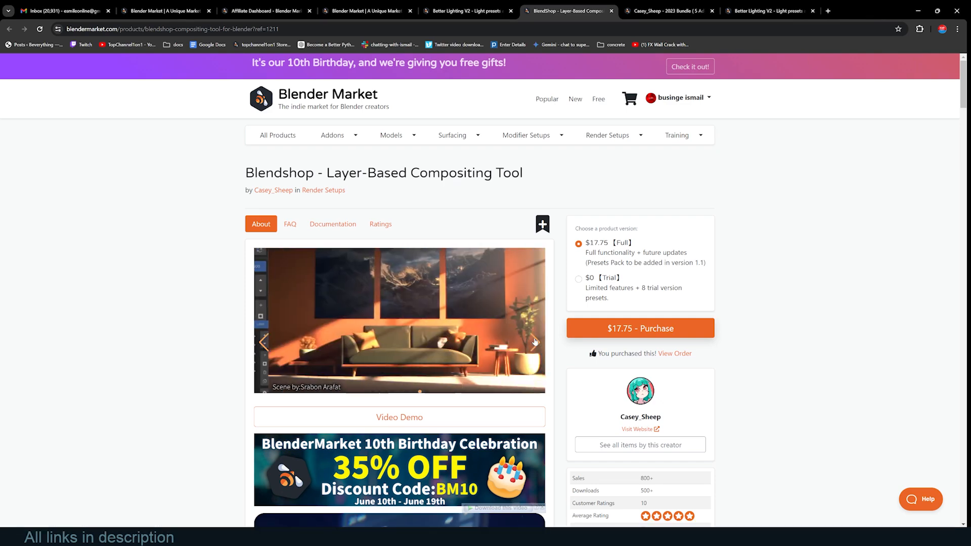
scroll(down, 3)
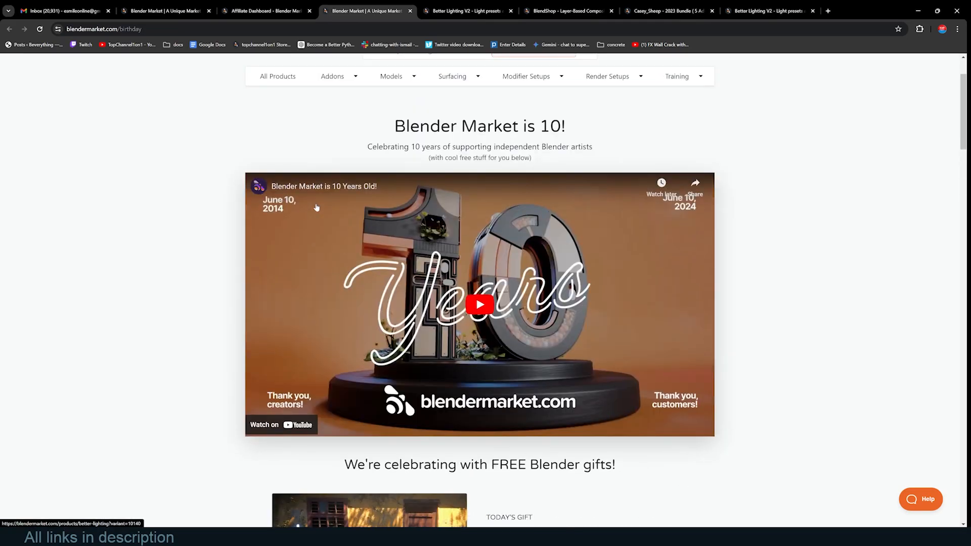
scroll(down, 3)
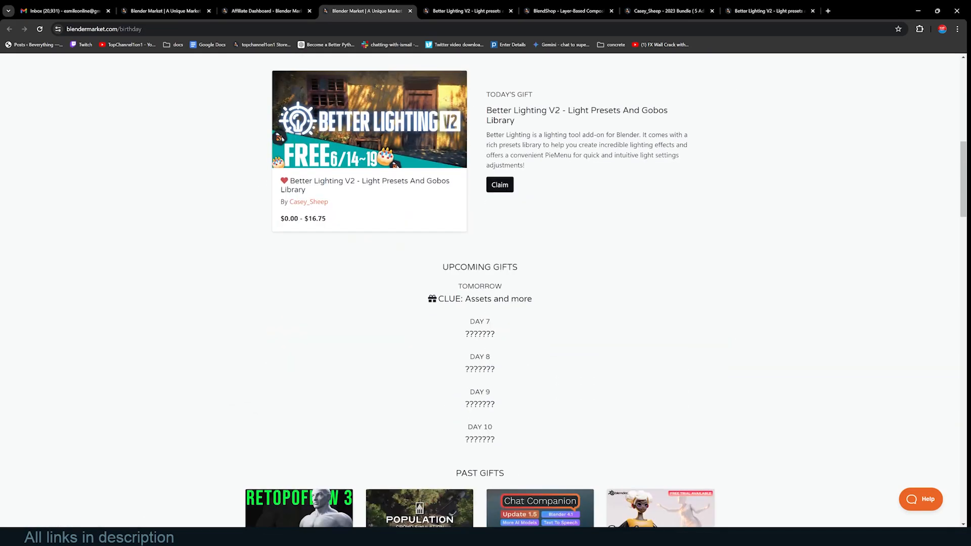